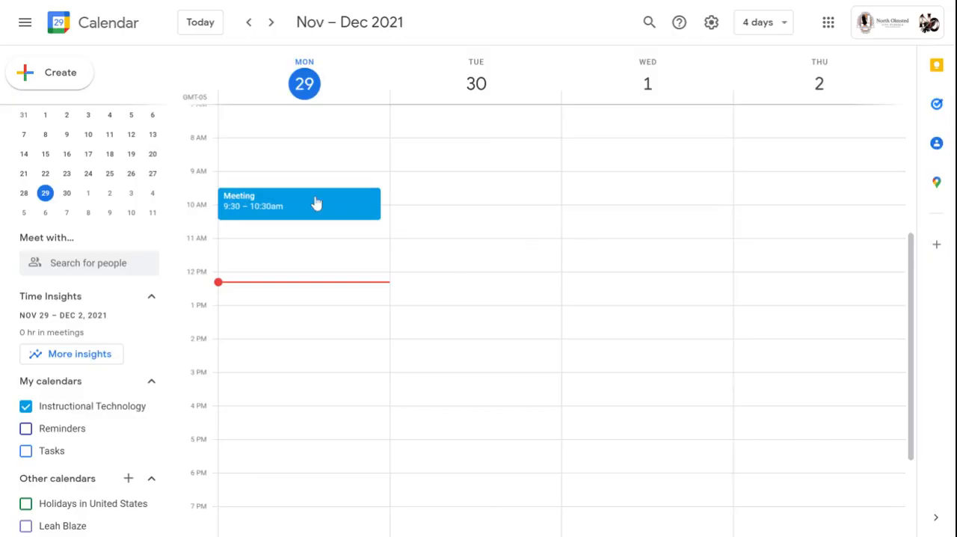
Step: Open the details popup of the Monday, November 29, 9:30 Meeting
left_click(299, 203)
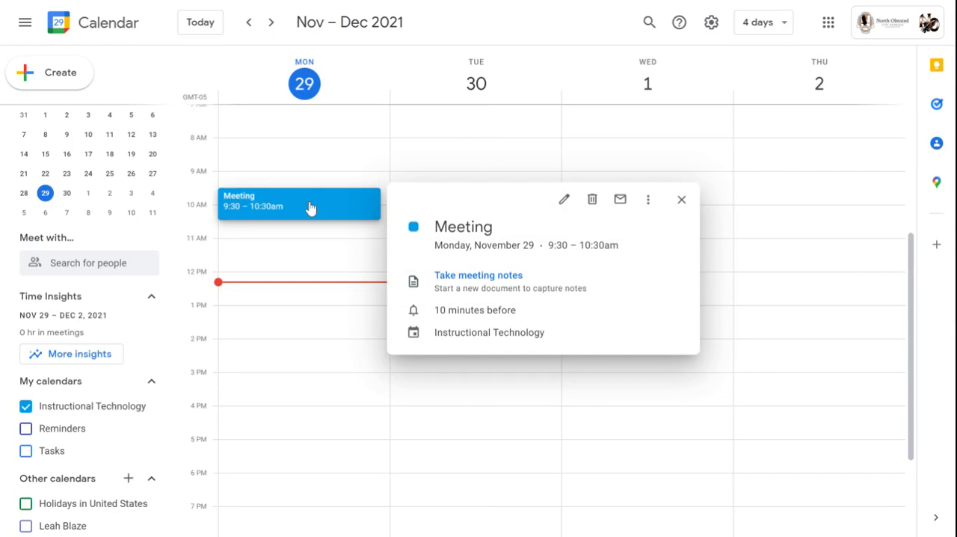
mouse_move(505, 219)
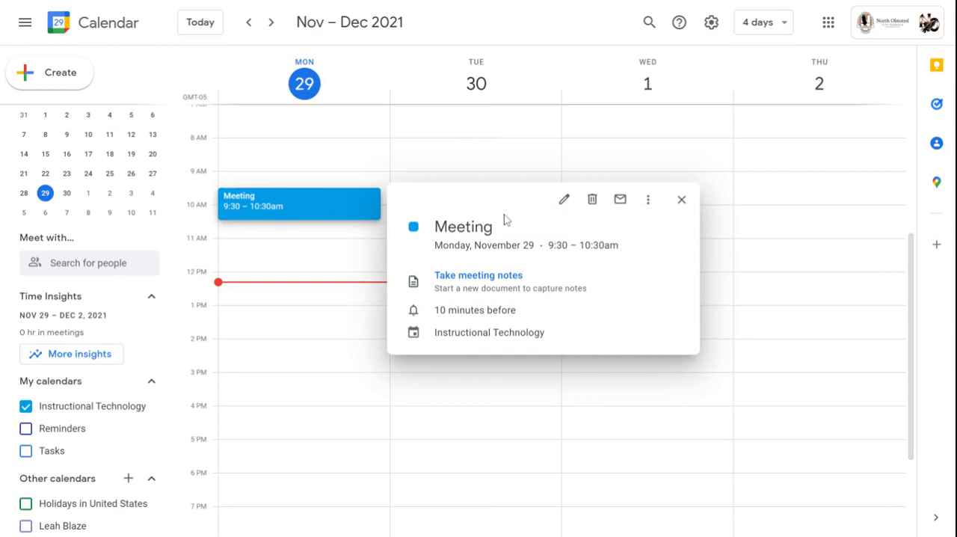
mouse_move(271, 216)
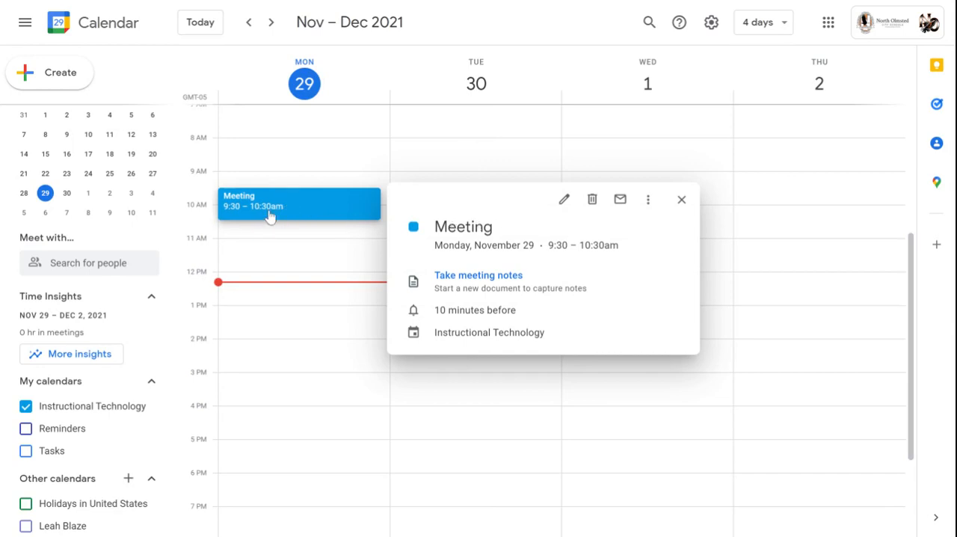
mouse_move(339, 203)
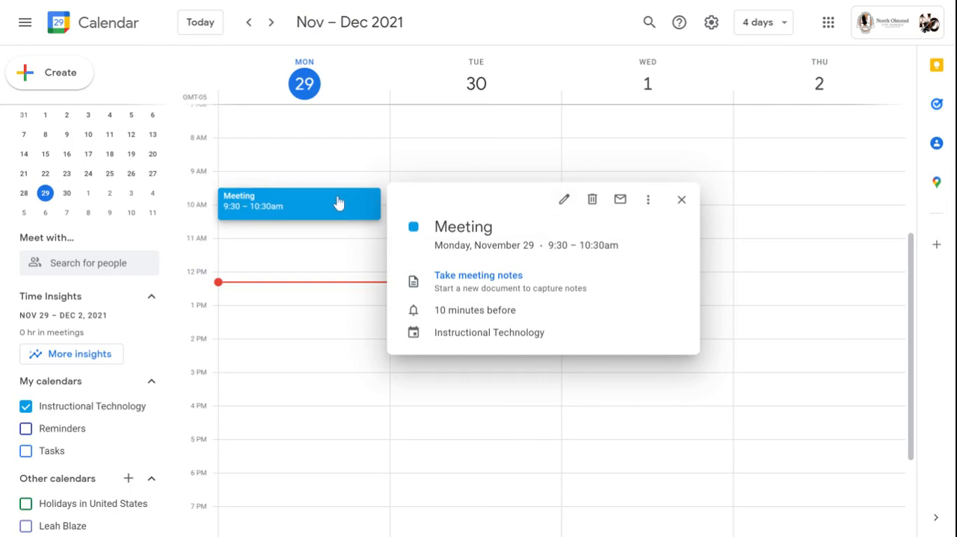
mouse_move(569, 203)
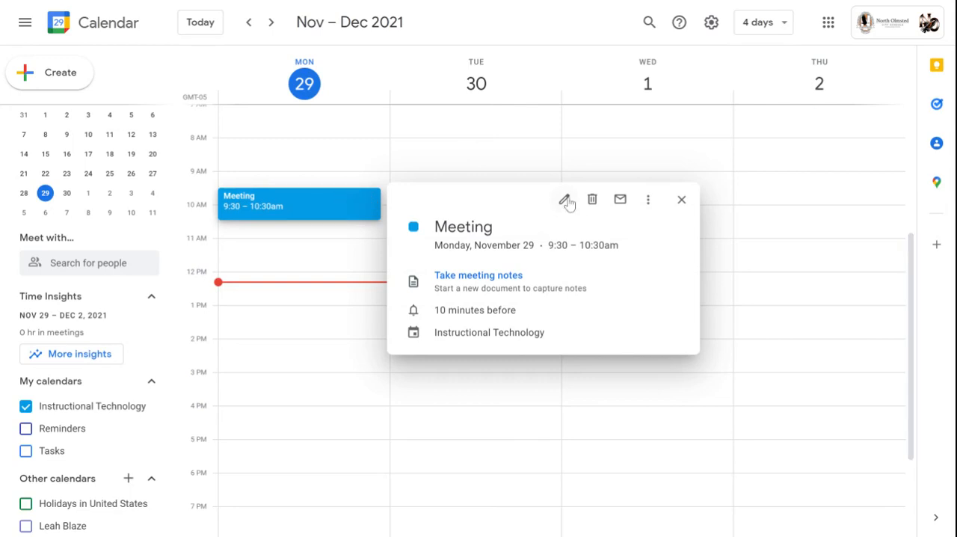
mouse_move(568, 199)
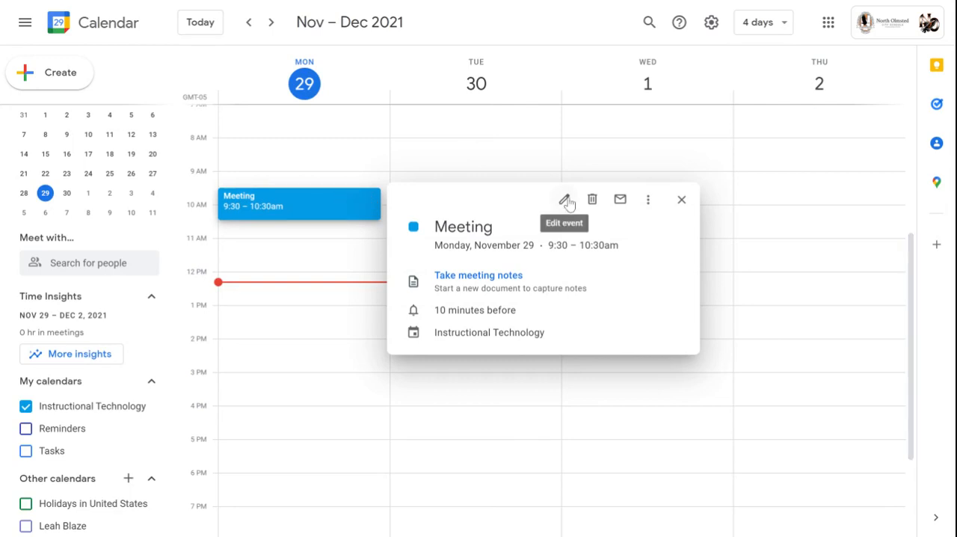
Step: Open the Meeting's full edit page and show its 'Does not repeat' options list
left_click(567, 199)
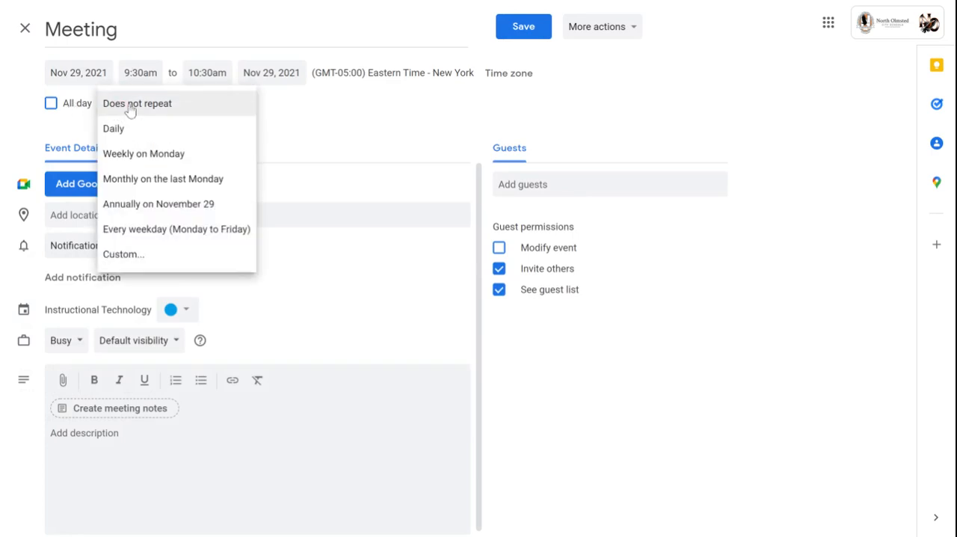
mouse_move(129, 157)
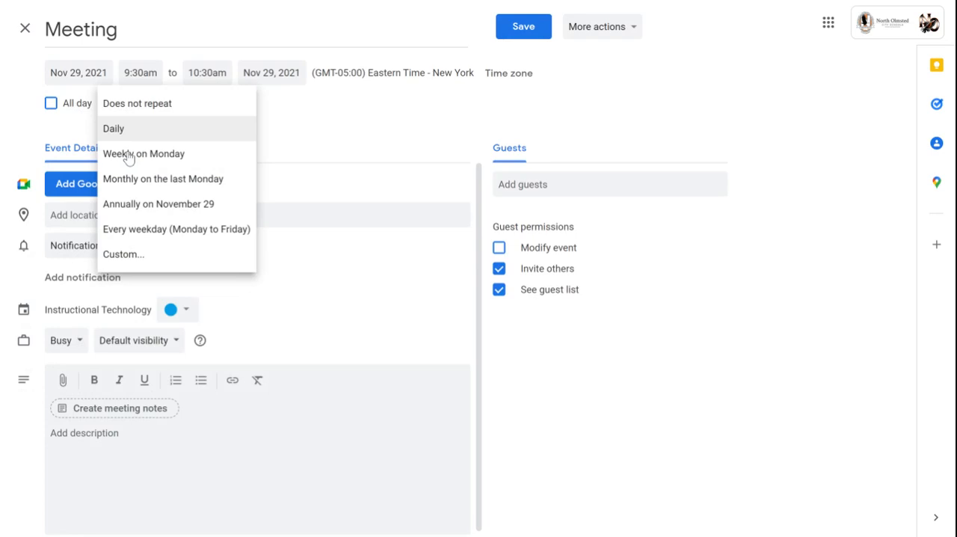
mouse_move(143, 158)
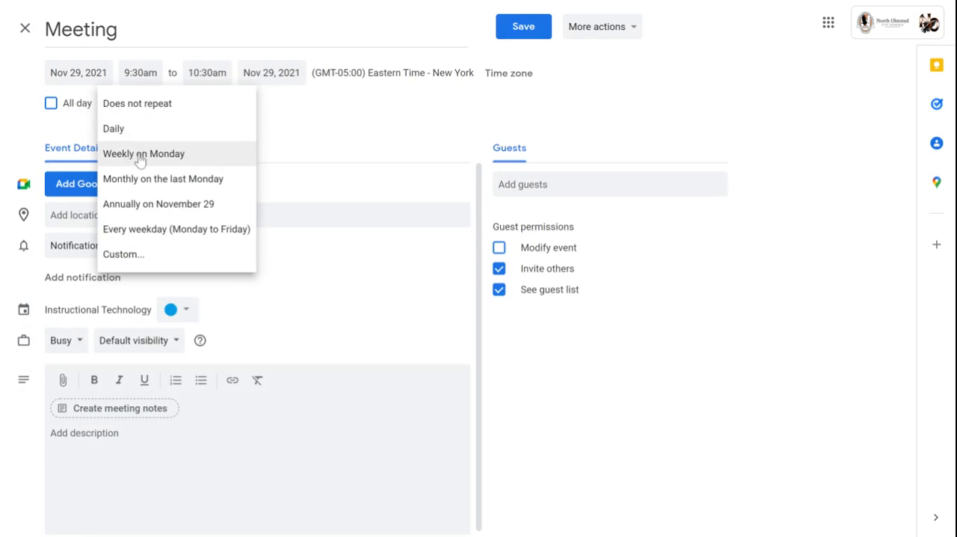
mouse_move(155, 254)
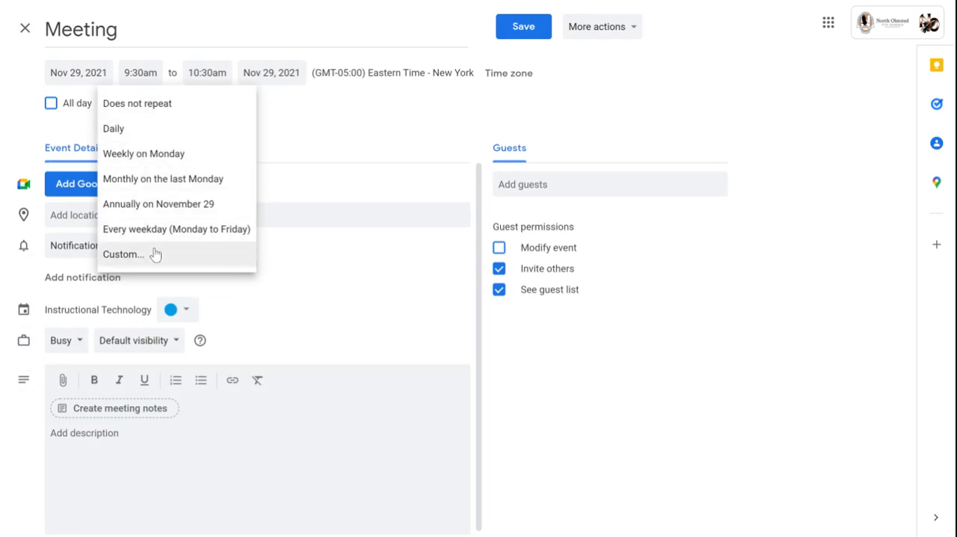
mouse_move(150, 103)
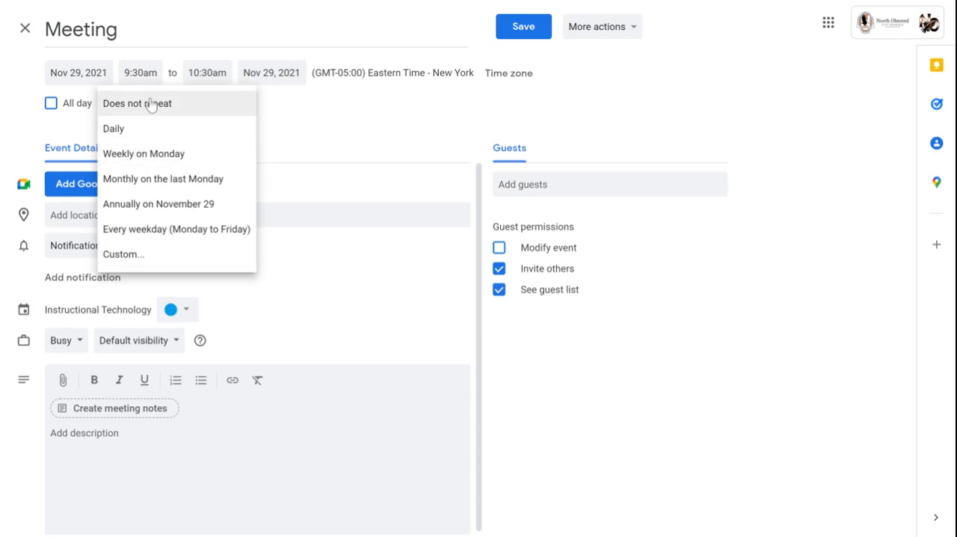
left_click(143, 153)
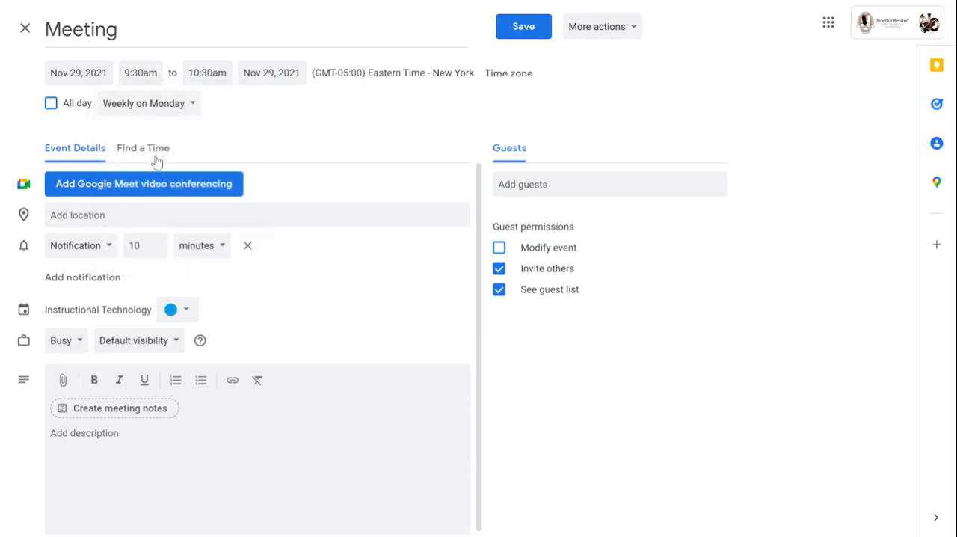
left_click(144, 103)
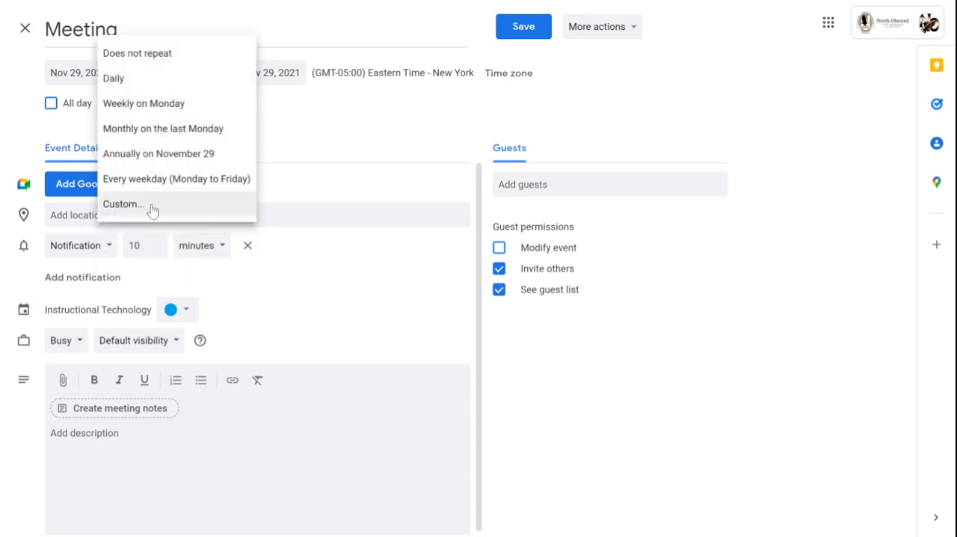
mouse_move(150, 210)
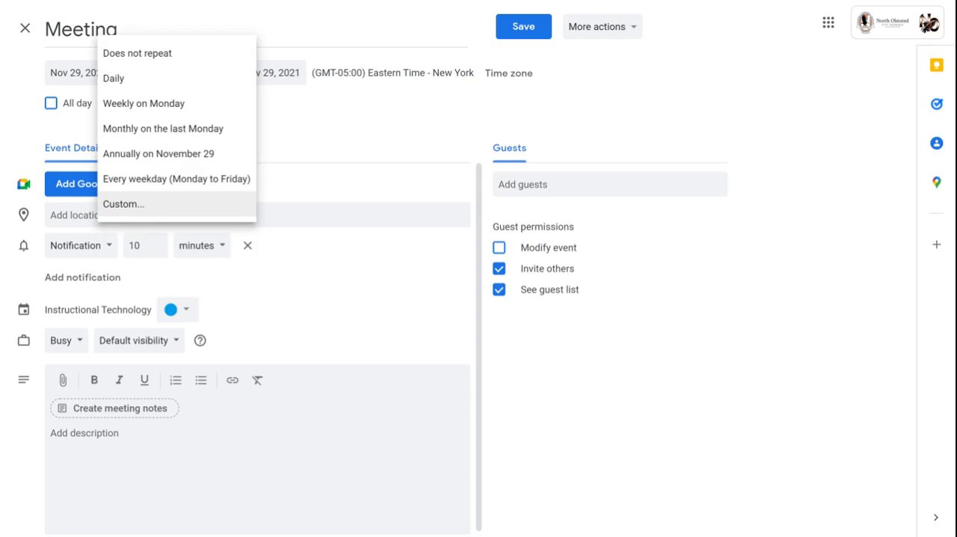
Step: Set a custom repeat: weekly on Monday, ending after 4 occurrences
left_click(123, 204)
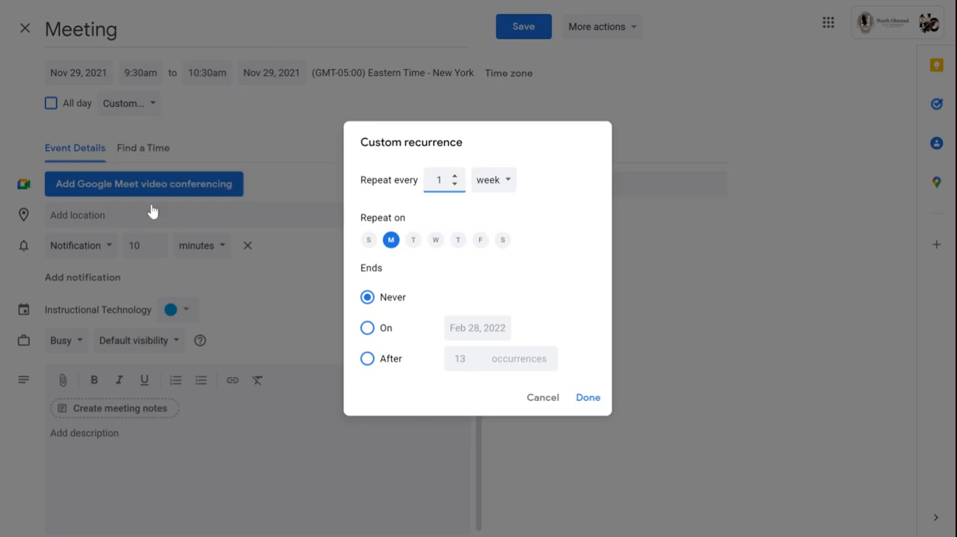
left_click(439, 179)
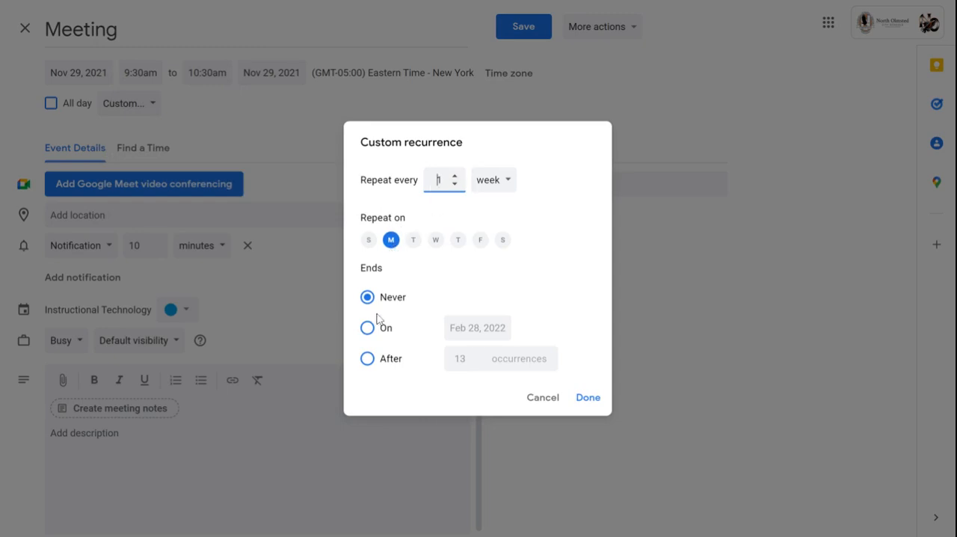
left_click(368, 358)
type("4")
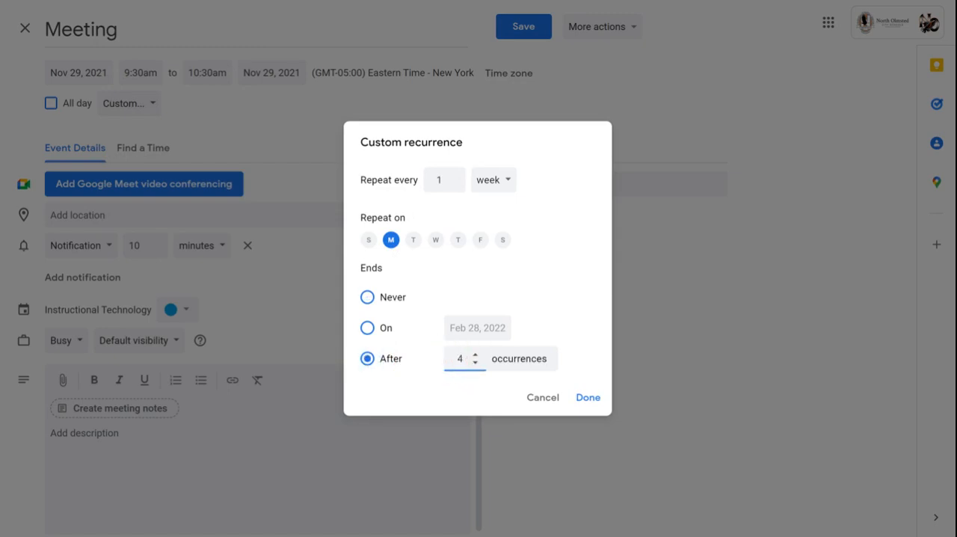
left_click(367, 297)
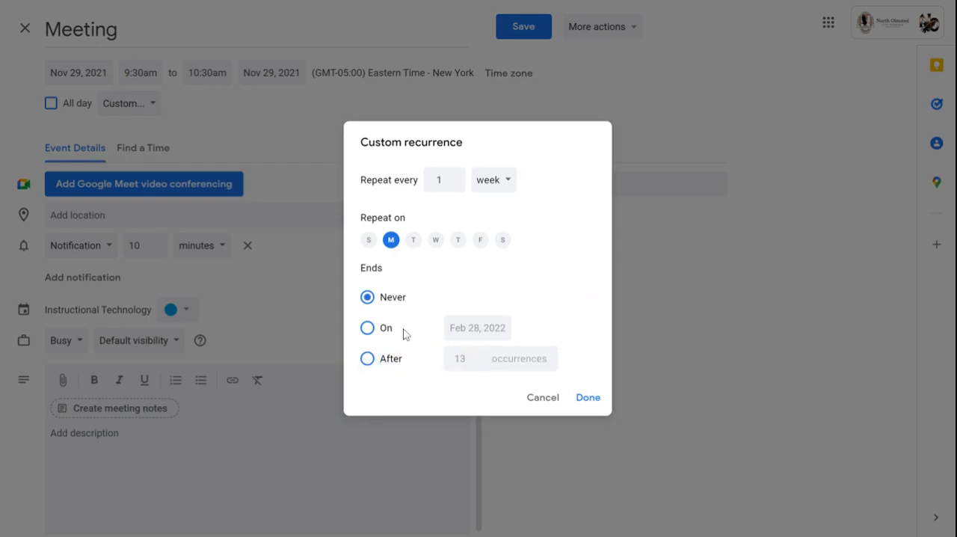
left_click(367, 358)
type("4")
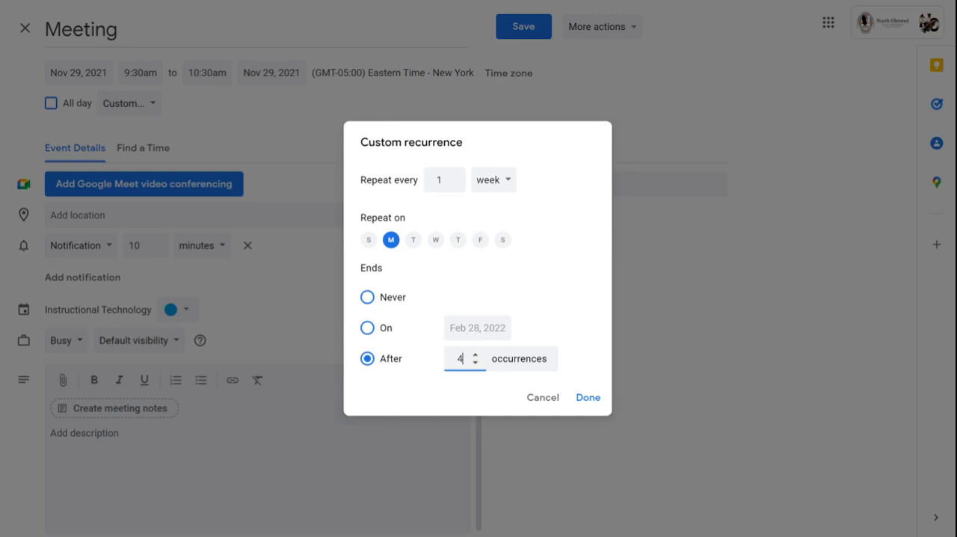
left_click(588, 397)
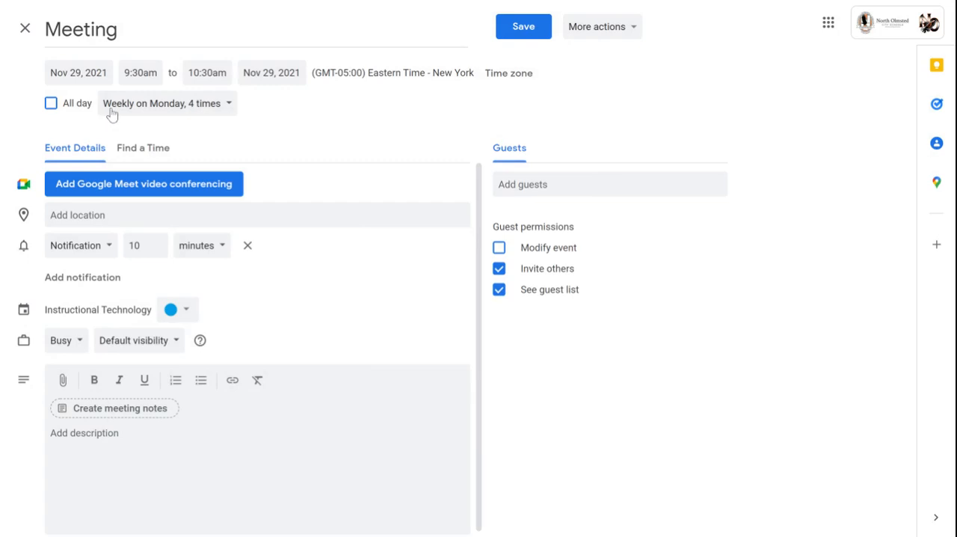
mouse_move(203, 116)
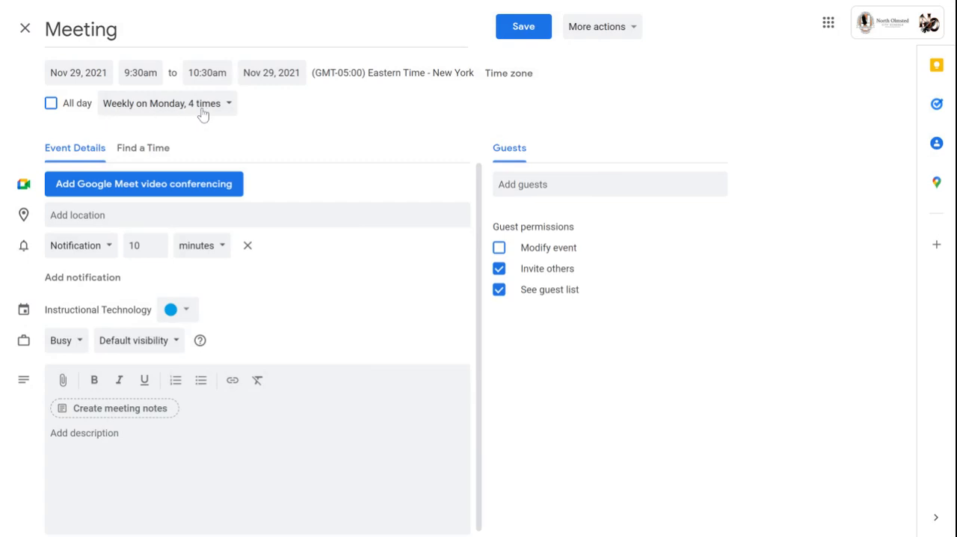
mouse_move(403, 210)
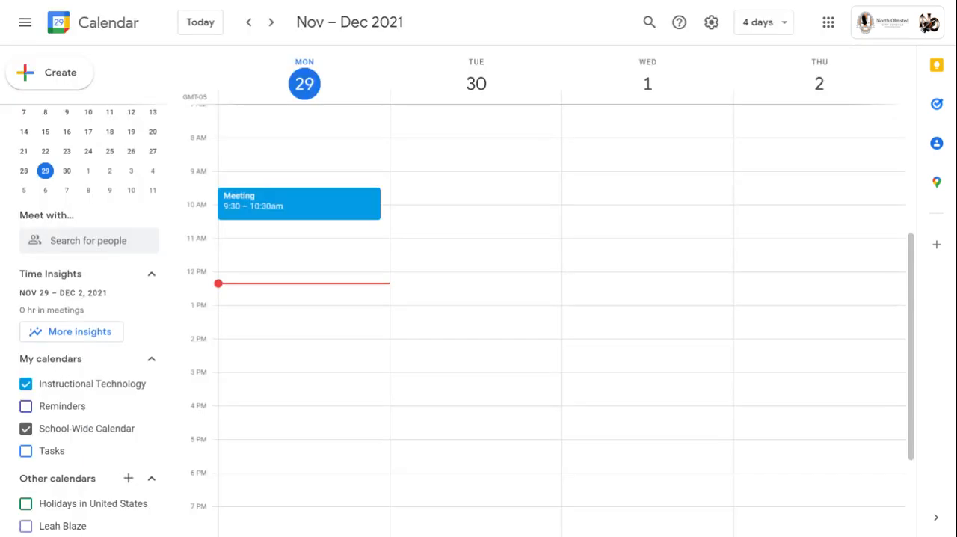
mouse_move(338, 218)
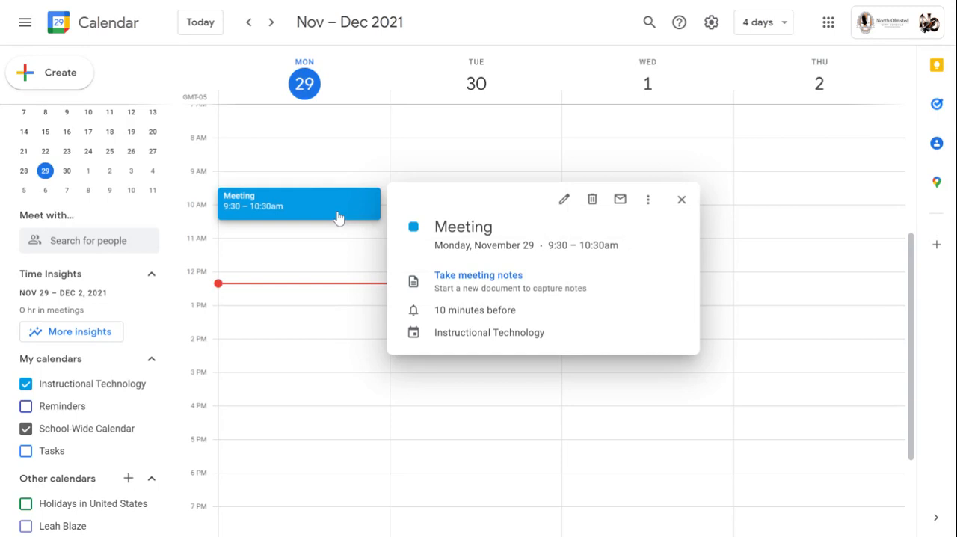
mouse_move(649, 200)
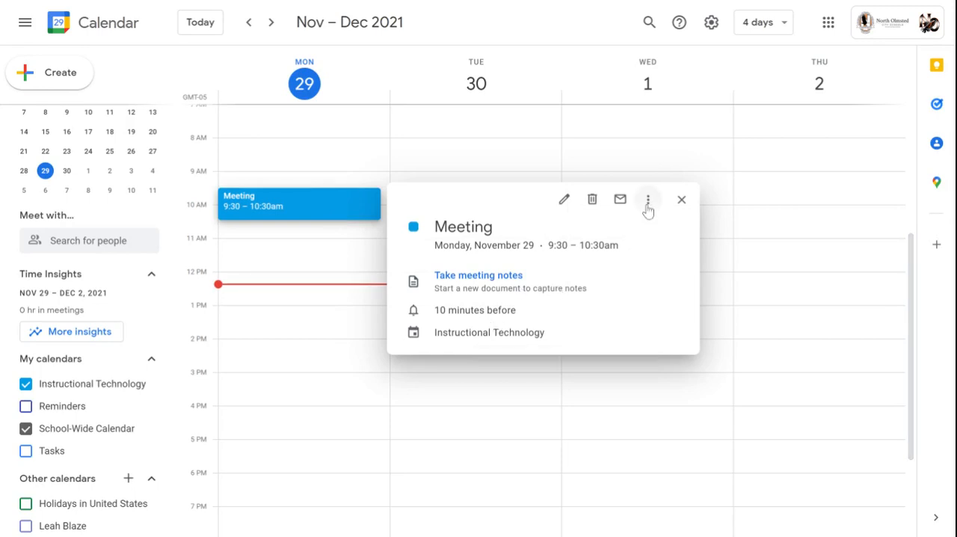
mouse_move(647, 199)
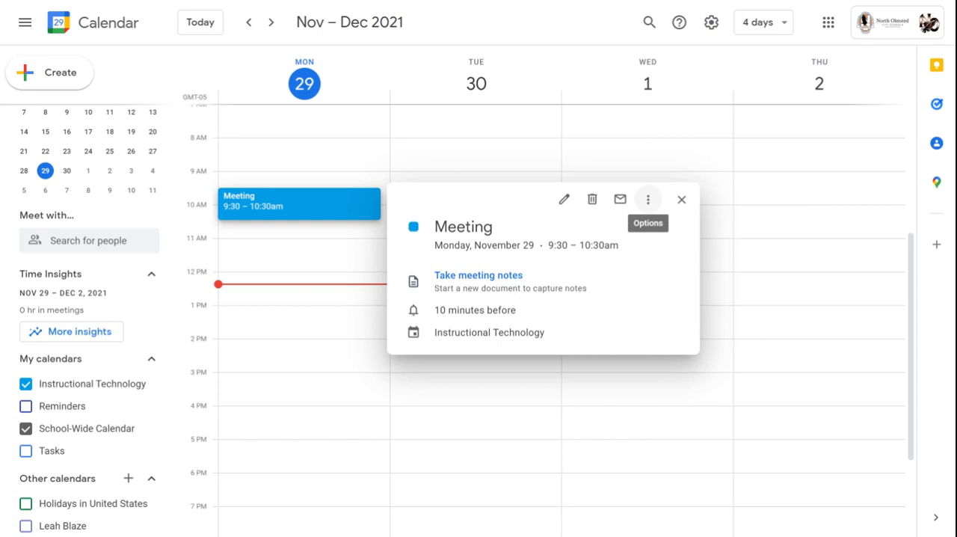
Step: Duplicate the Meeting and save the copy on December 10, 2021, 9:30–10:30am
left_click(647, 199)
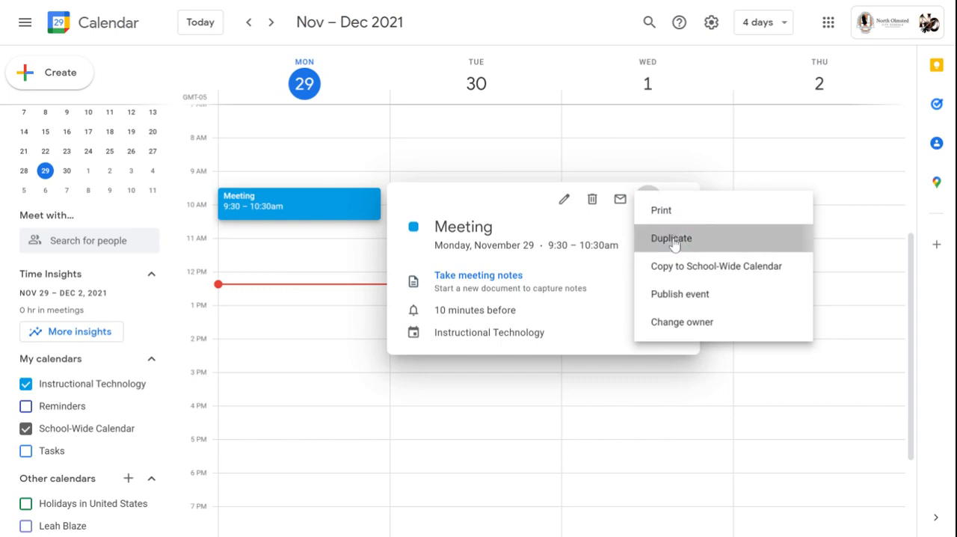
left_click(671, 238)
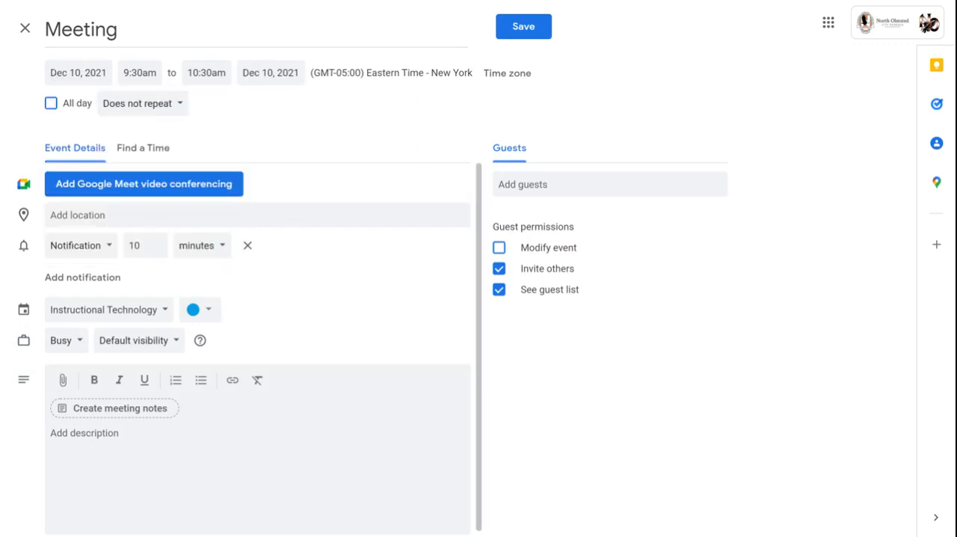
left_click(523, 26)
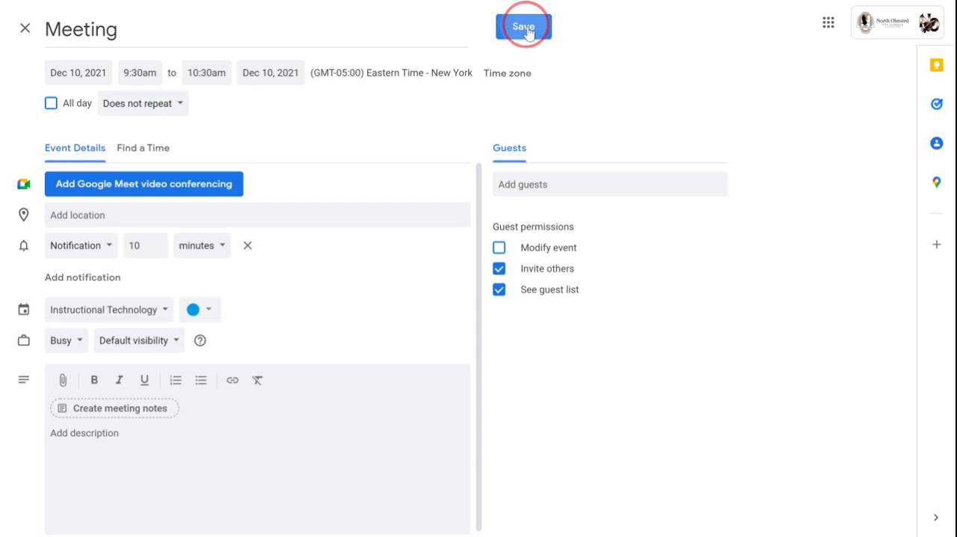
left_click(523, 26)
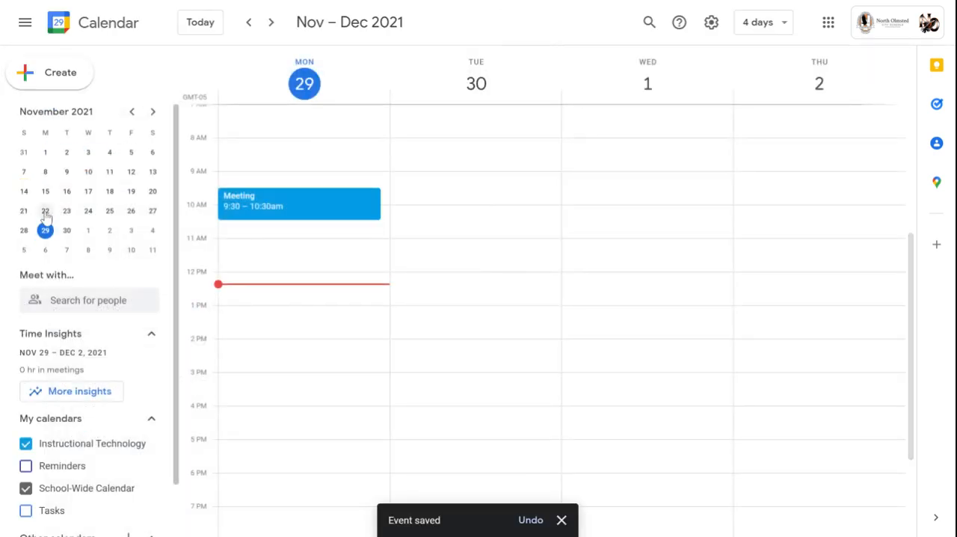
Step: Check the copied Meeting on Friday, December 10, then return to the weeks around November 29
left_click(757, 22)
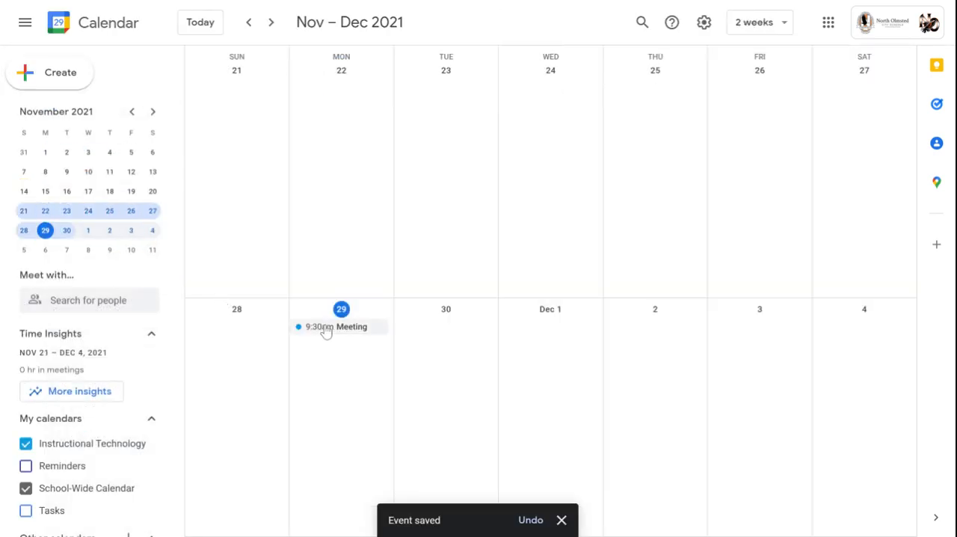
left_click(270, 22)
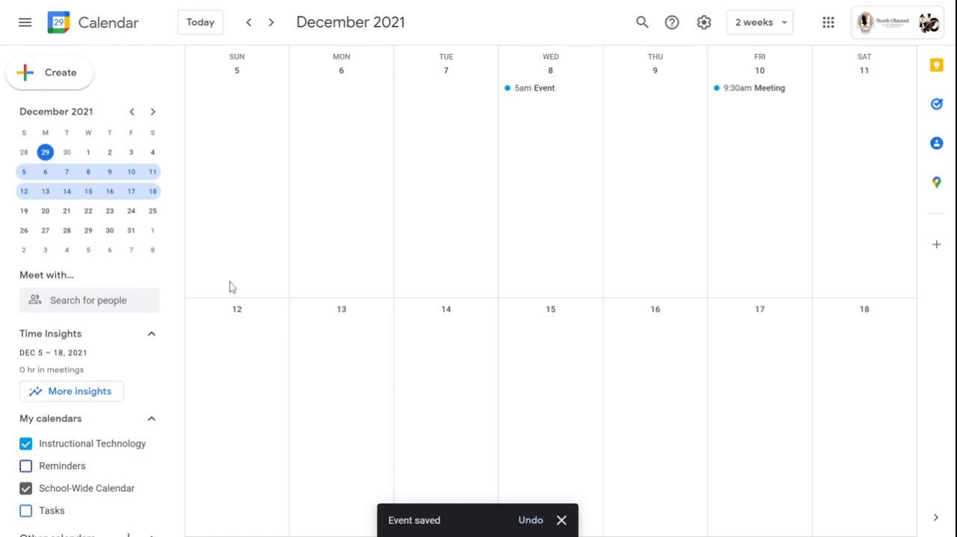
mouse_move(759, 88)
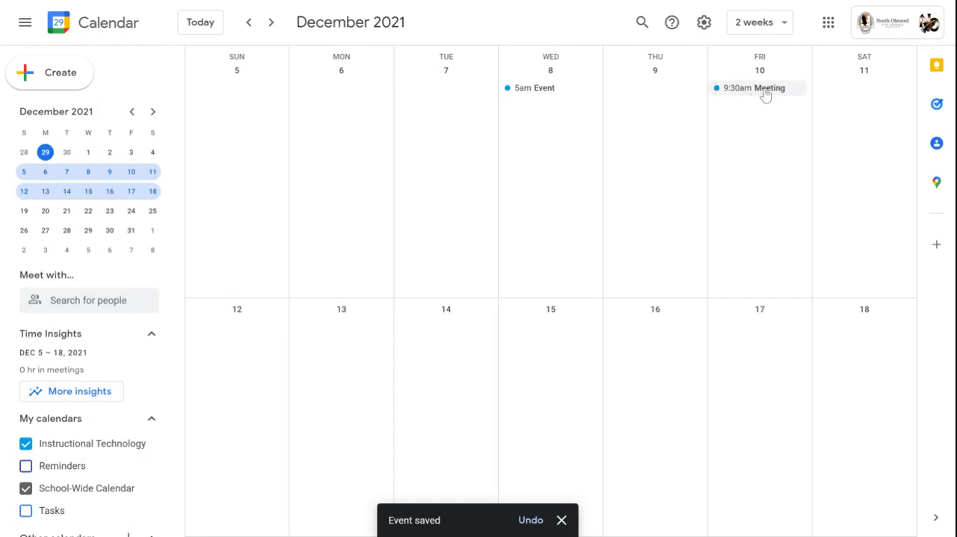
left_click(131, 112)
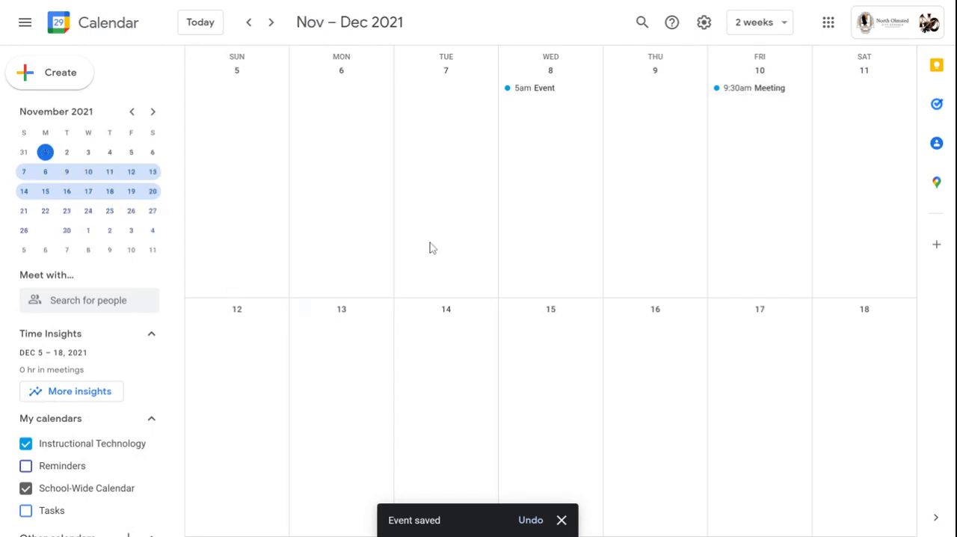
left_click(249, 21)
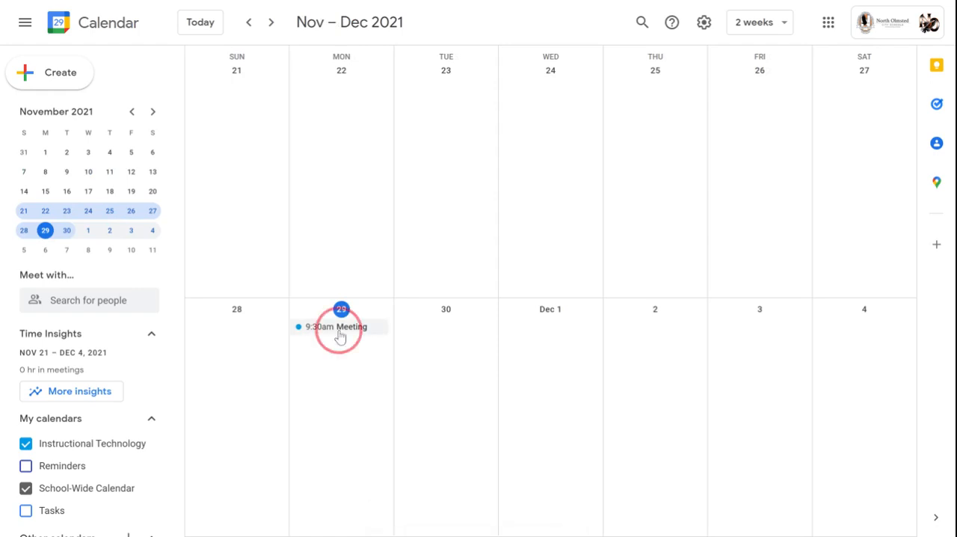
Step: Reopen the November 29 Meeting details and show its extra actions list
left_click(336, 327)
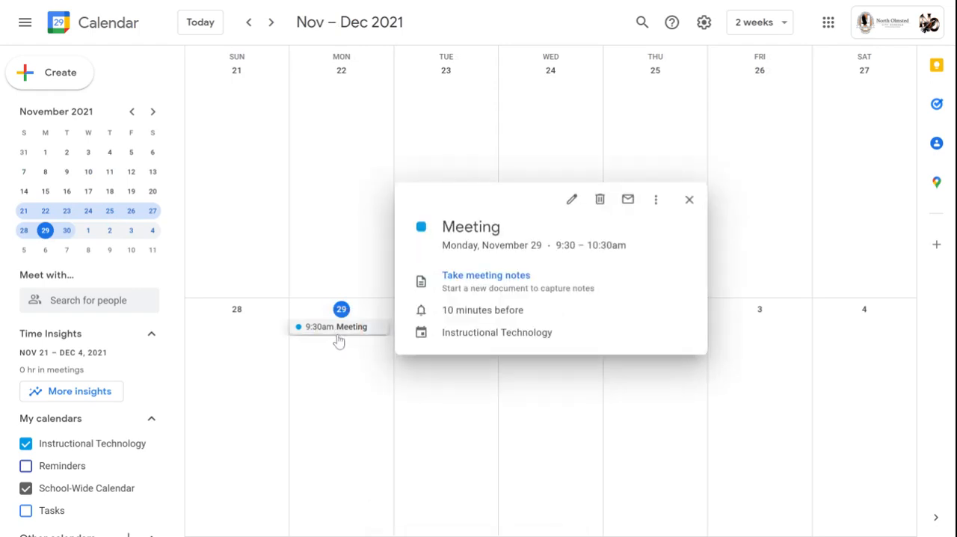
mouse_move(341, 356)
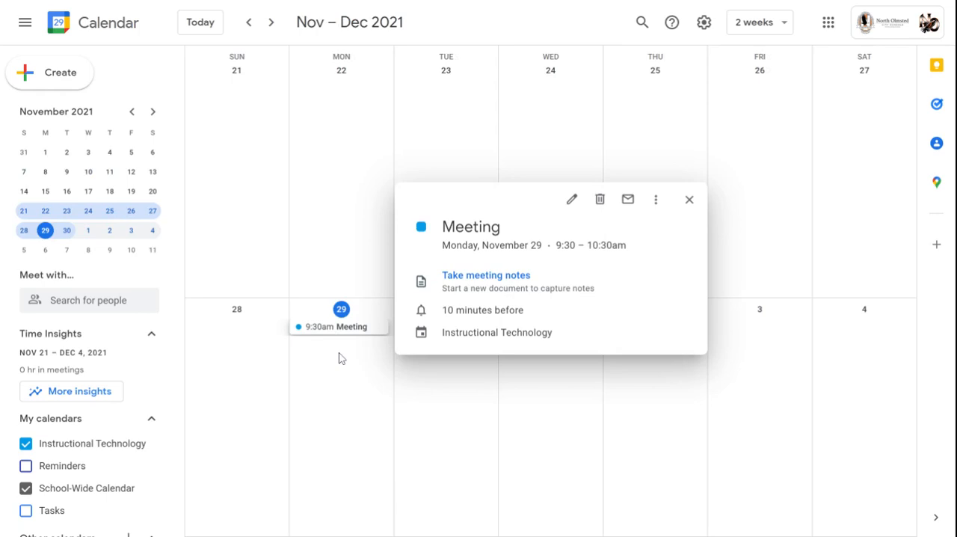
left_click(689, 200)
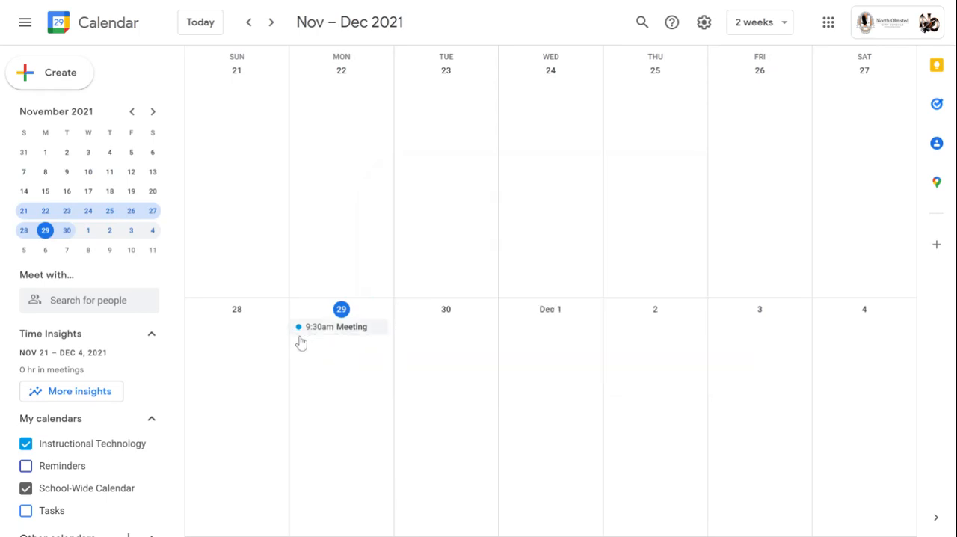
mouse_move(59, 449)
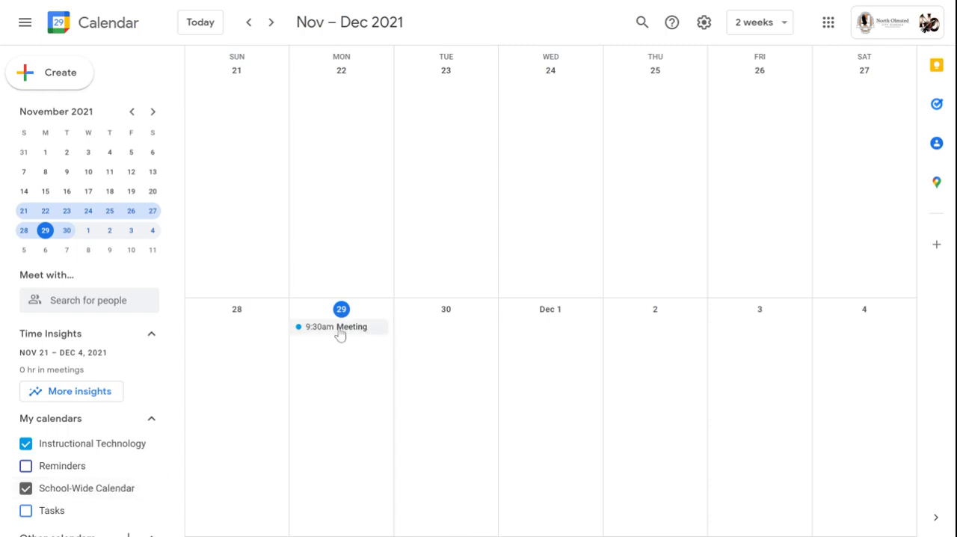
left_click(337, 327)
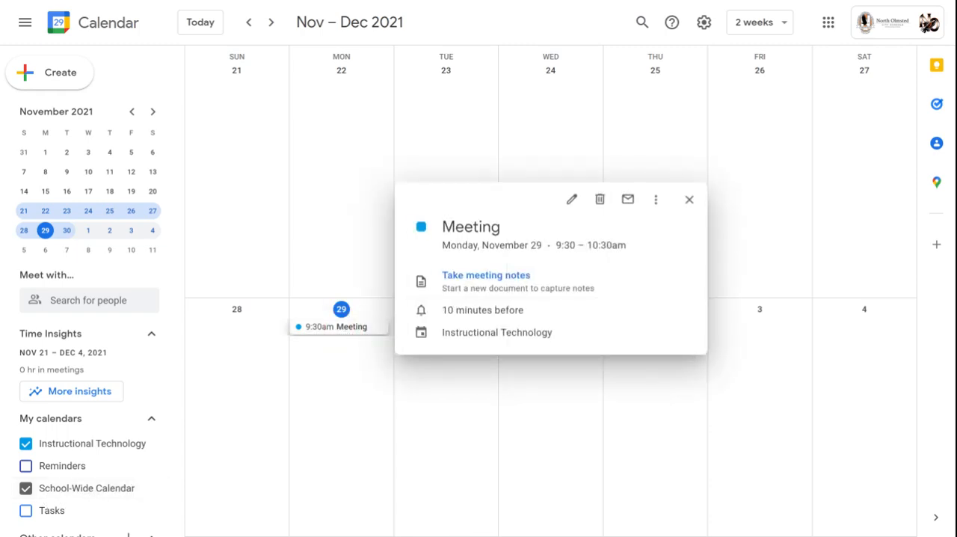
mouse_move(612, 256)
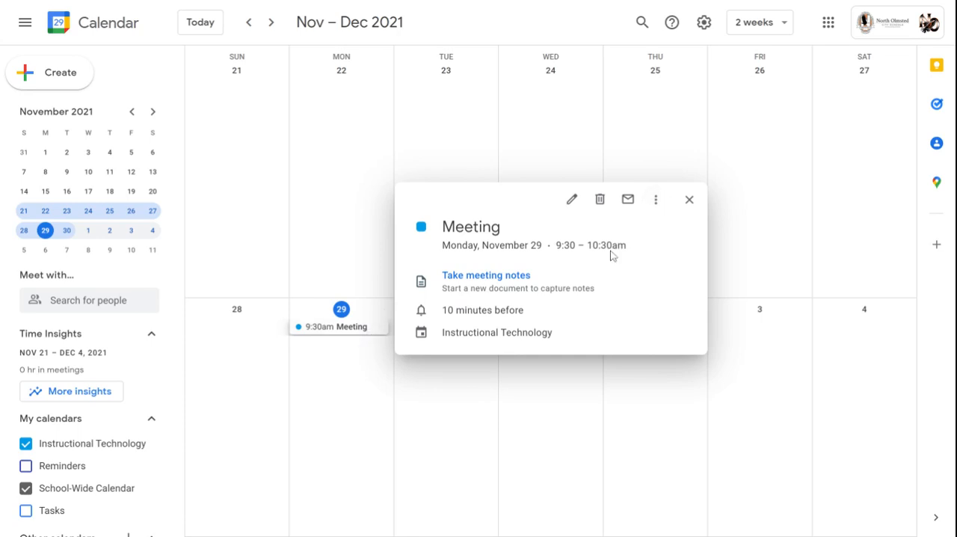
left_click(656, 200)
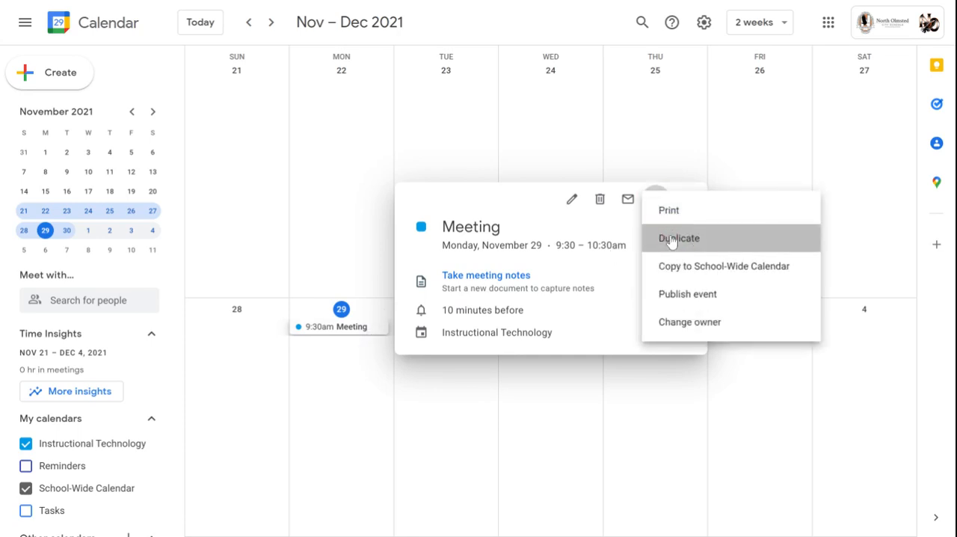
Step: Duplicate the Meeting and save the copy to the School-Wide Calendar
left_click(677, 238)
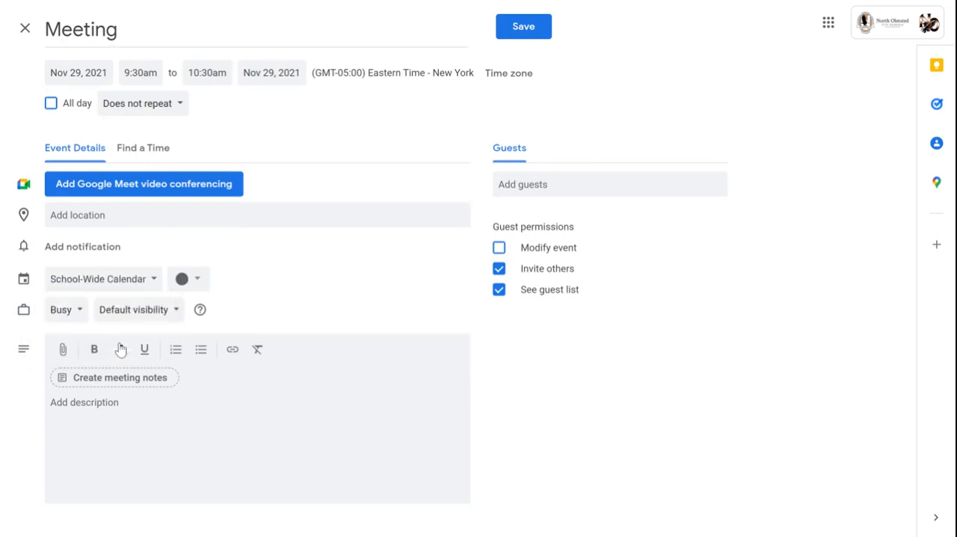
left_click(524, 26)
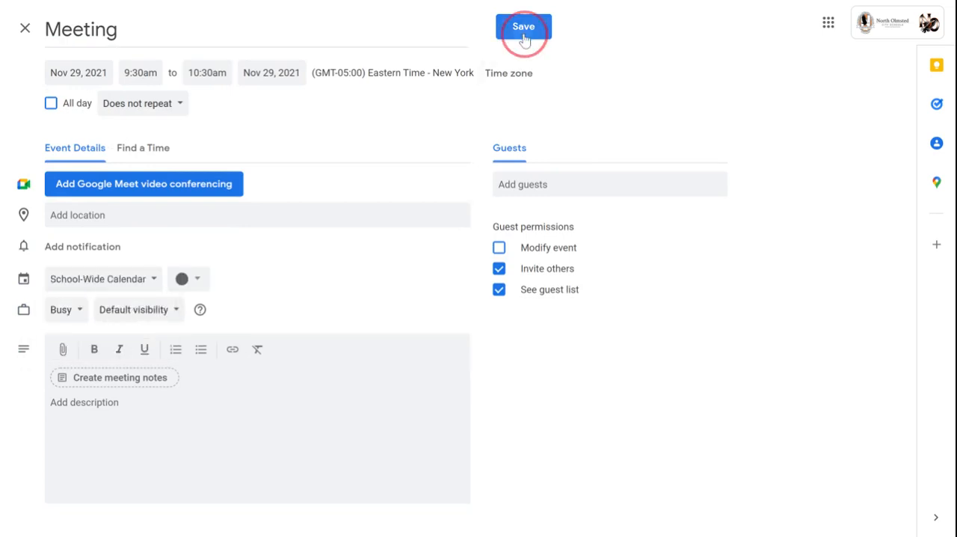
left_click(523, 26)
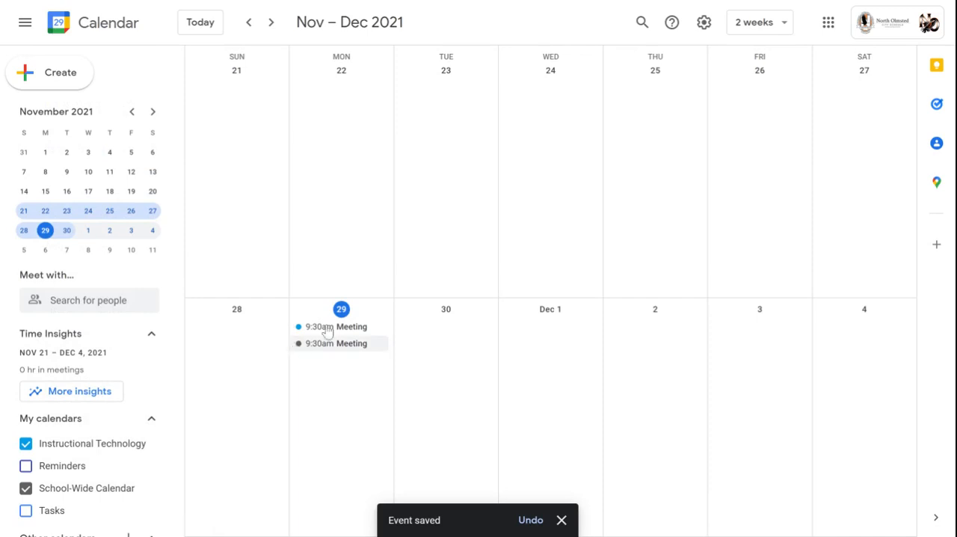
mouse_move(337, 354)
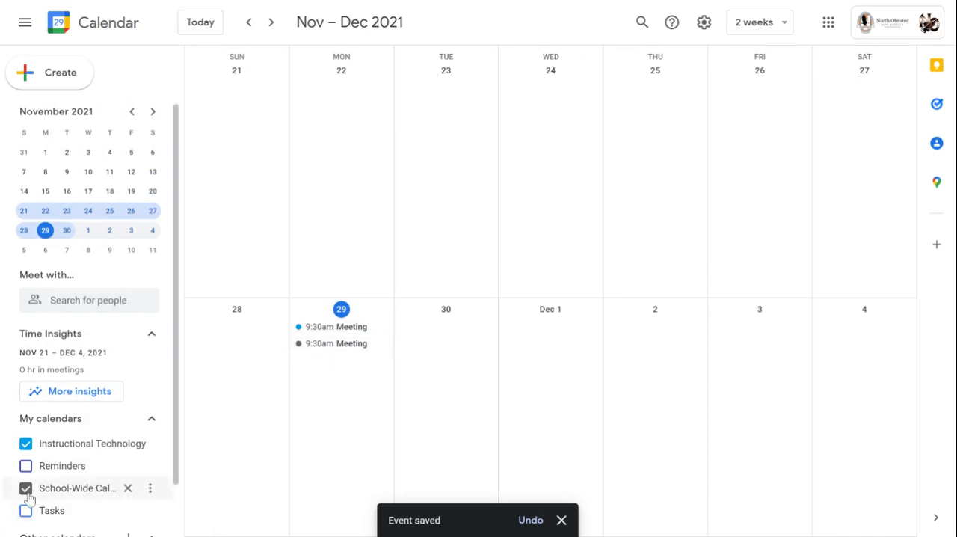
mouse_move(71, 497)
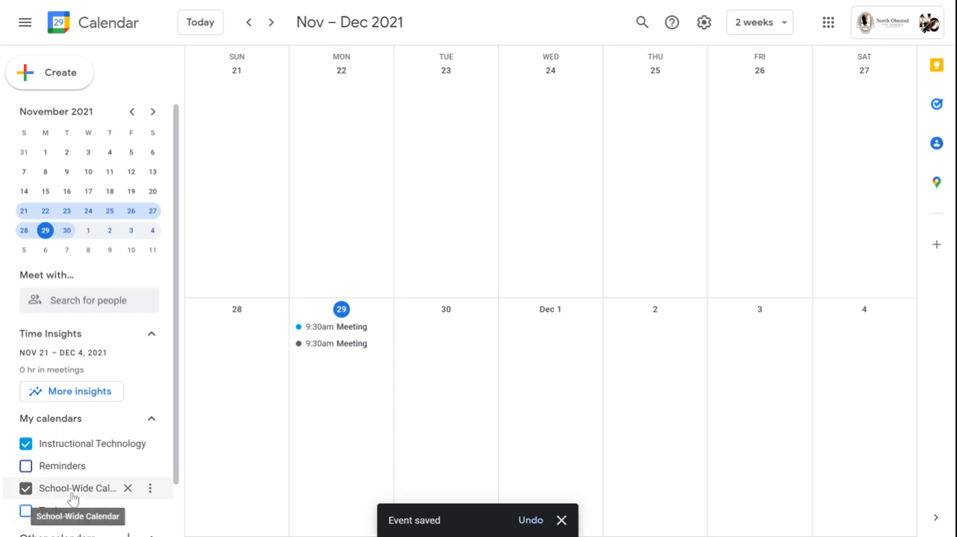
mouse_move(89, 497)
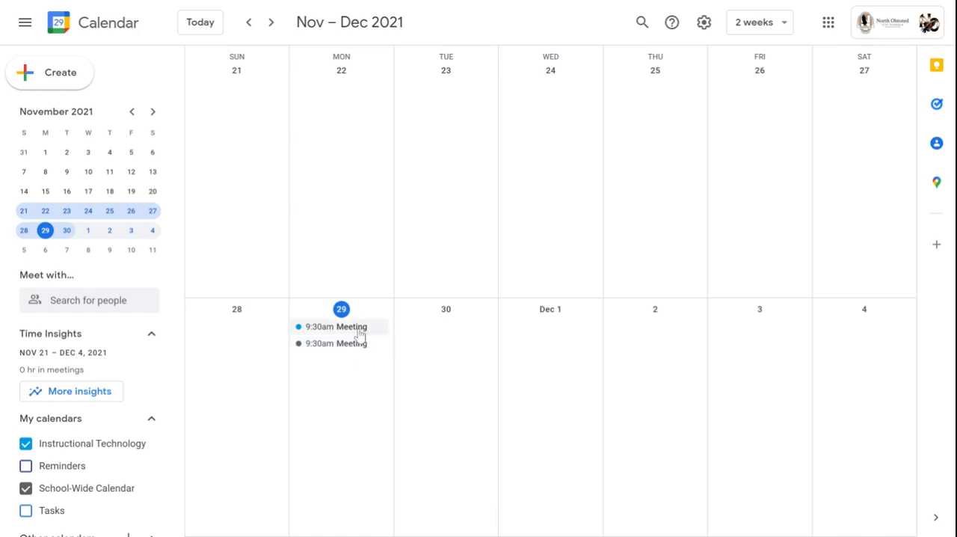
mouse_move(359, 336)
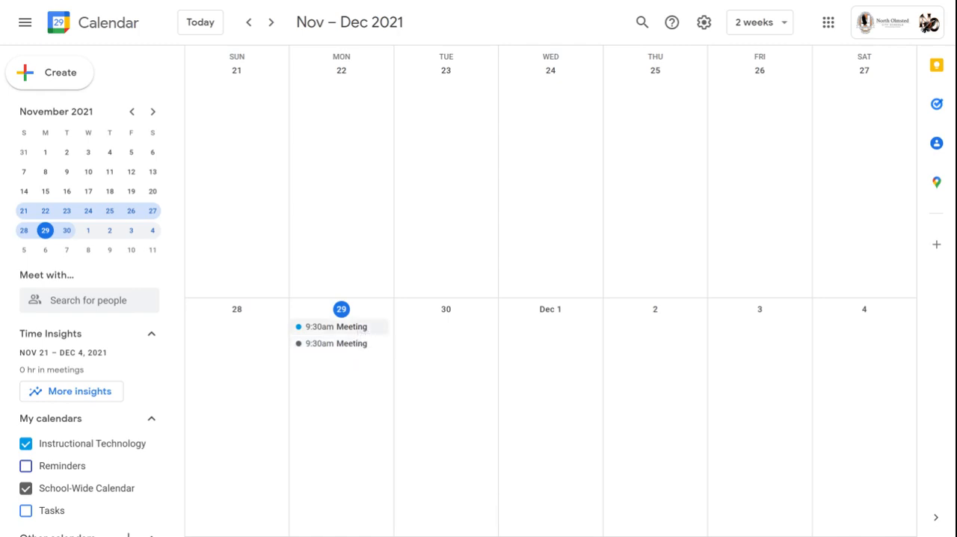